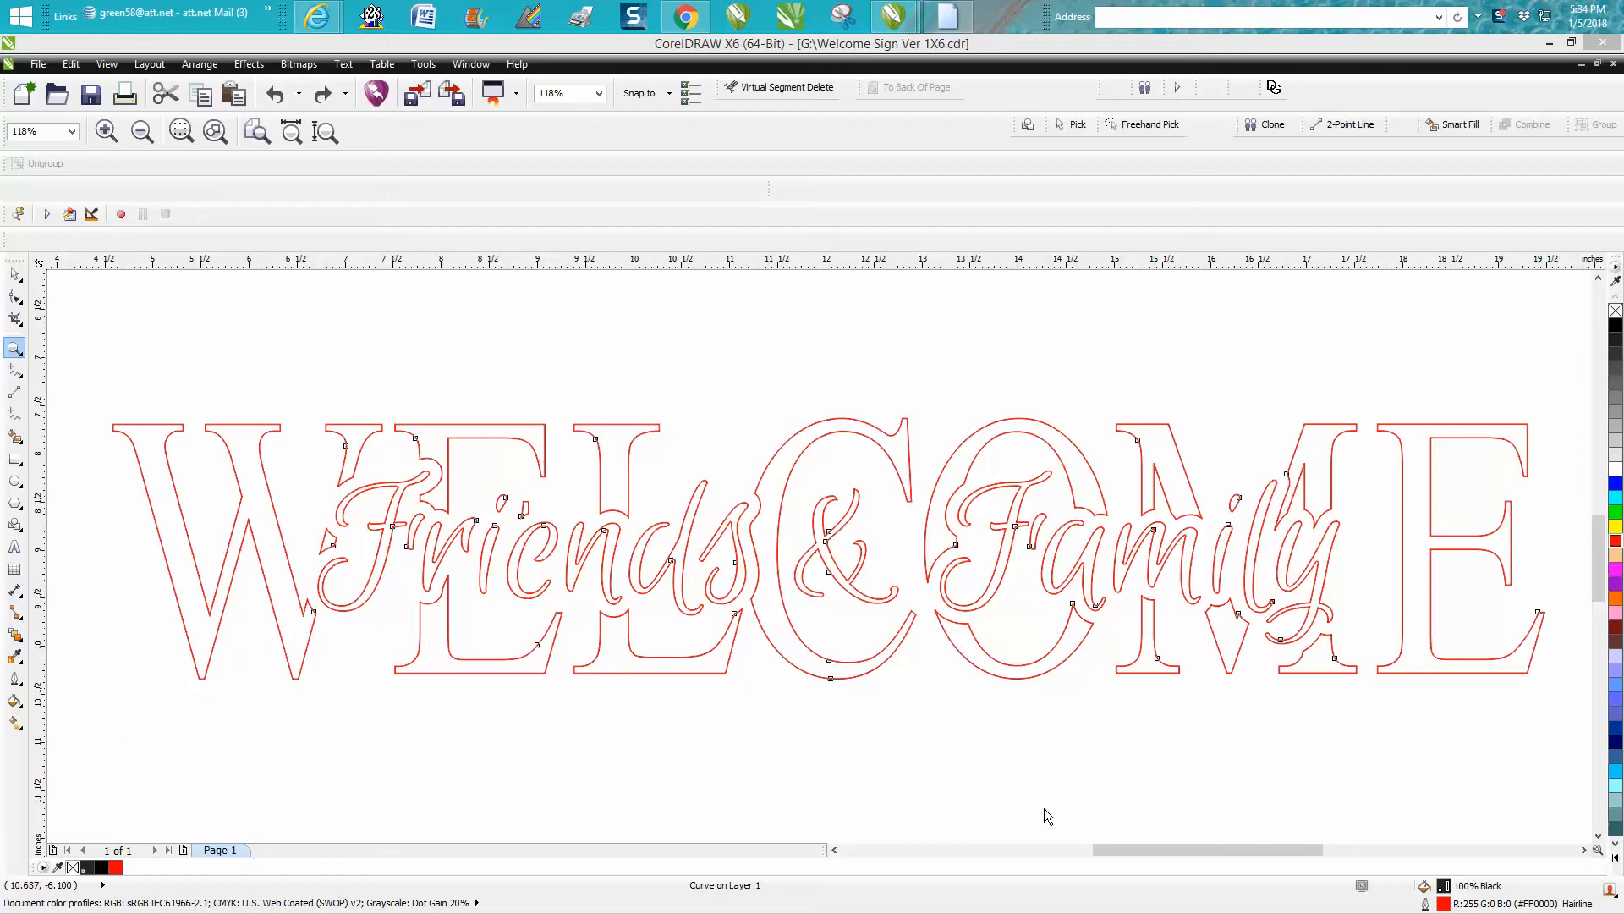
mouse_move(853, 739)
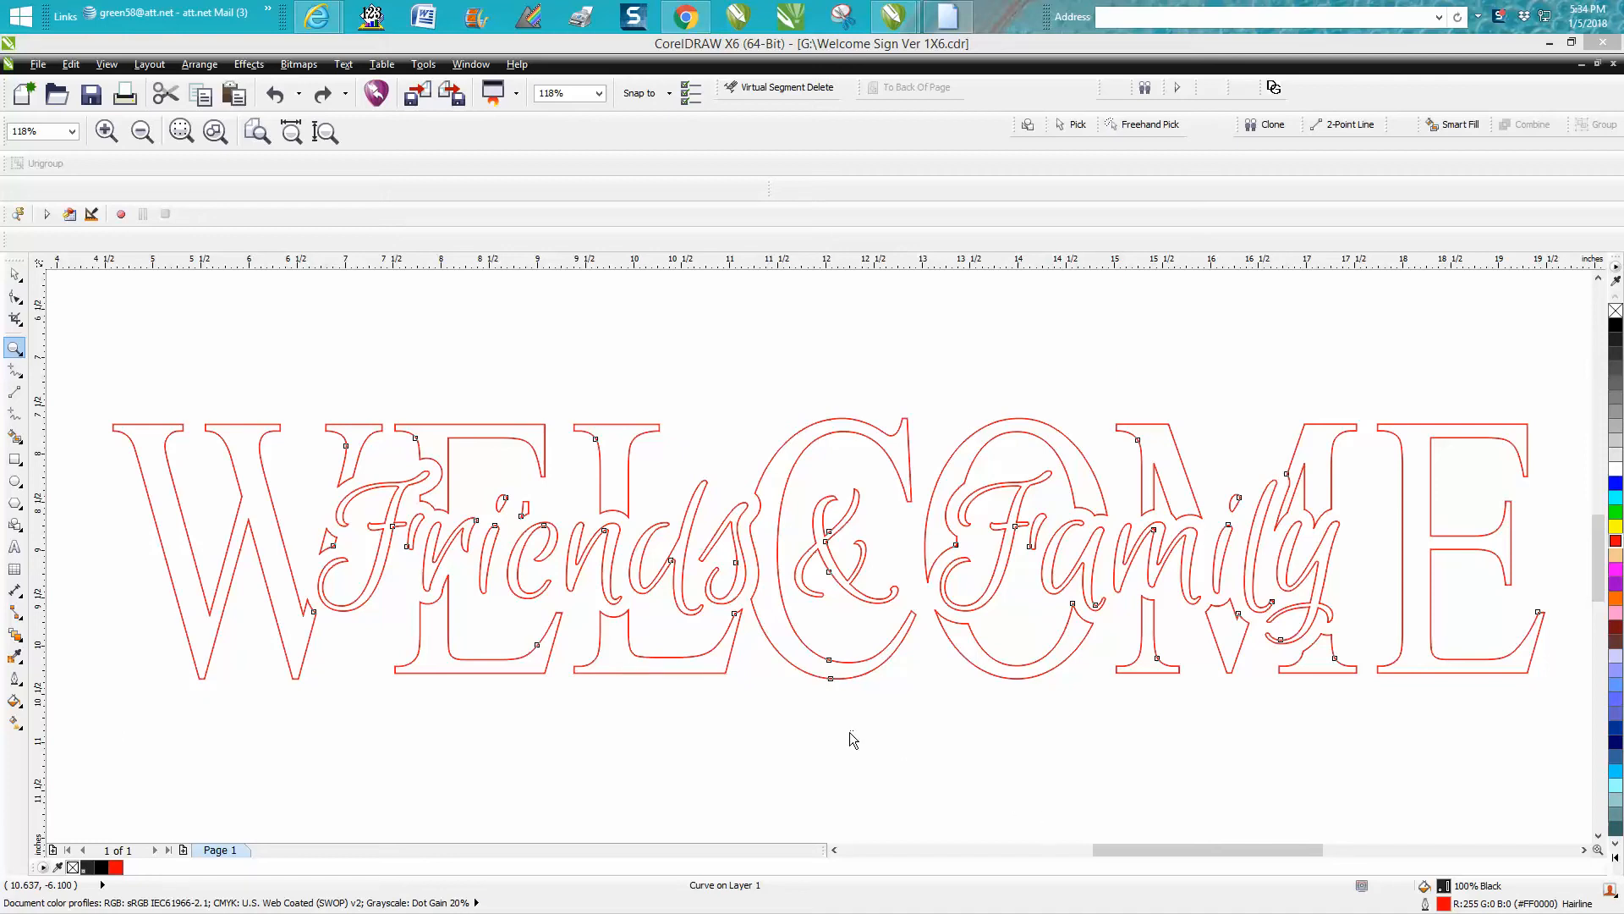
mouse_move(844, 742)
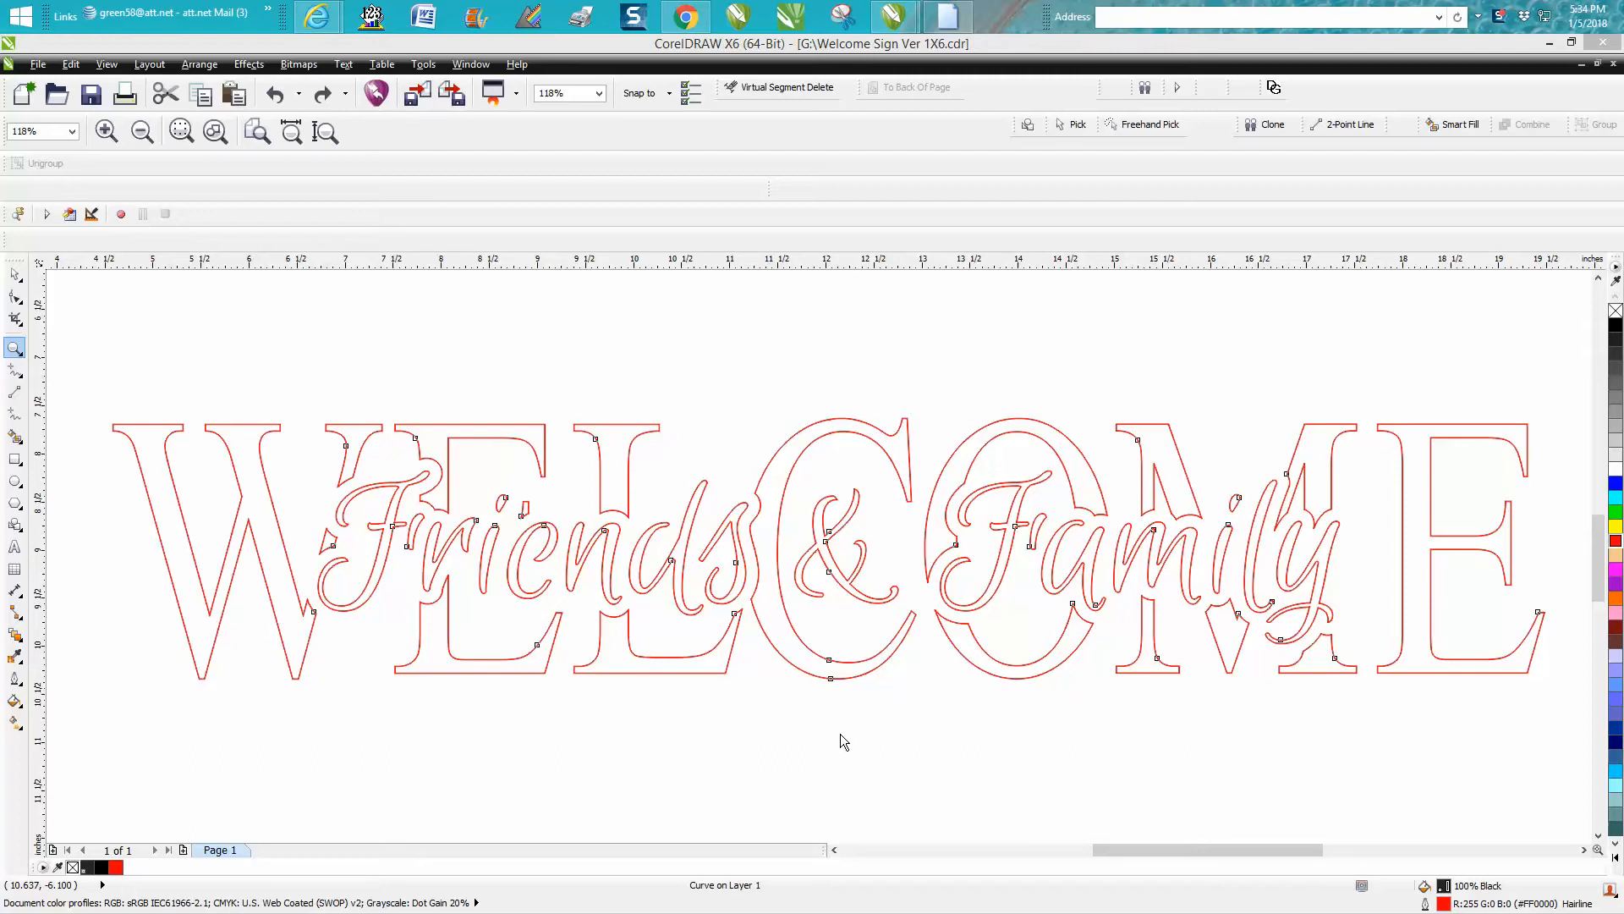
mouse_move(464, 587)
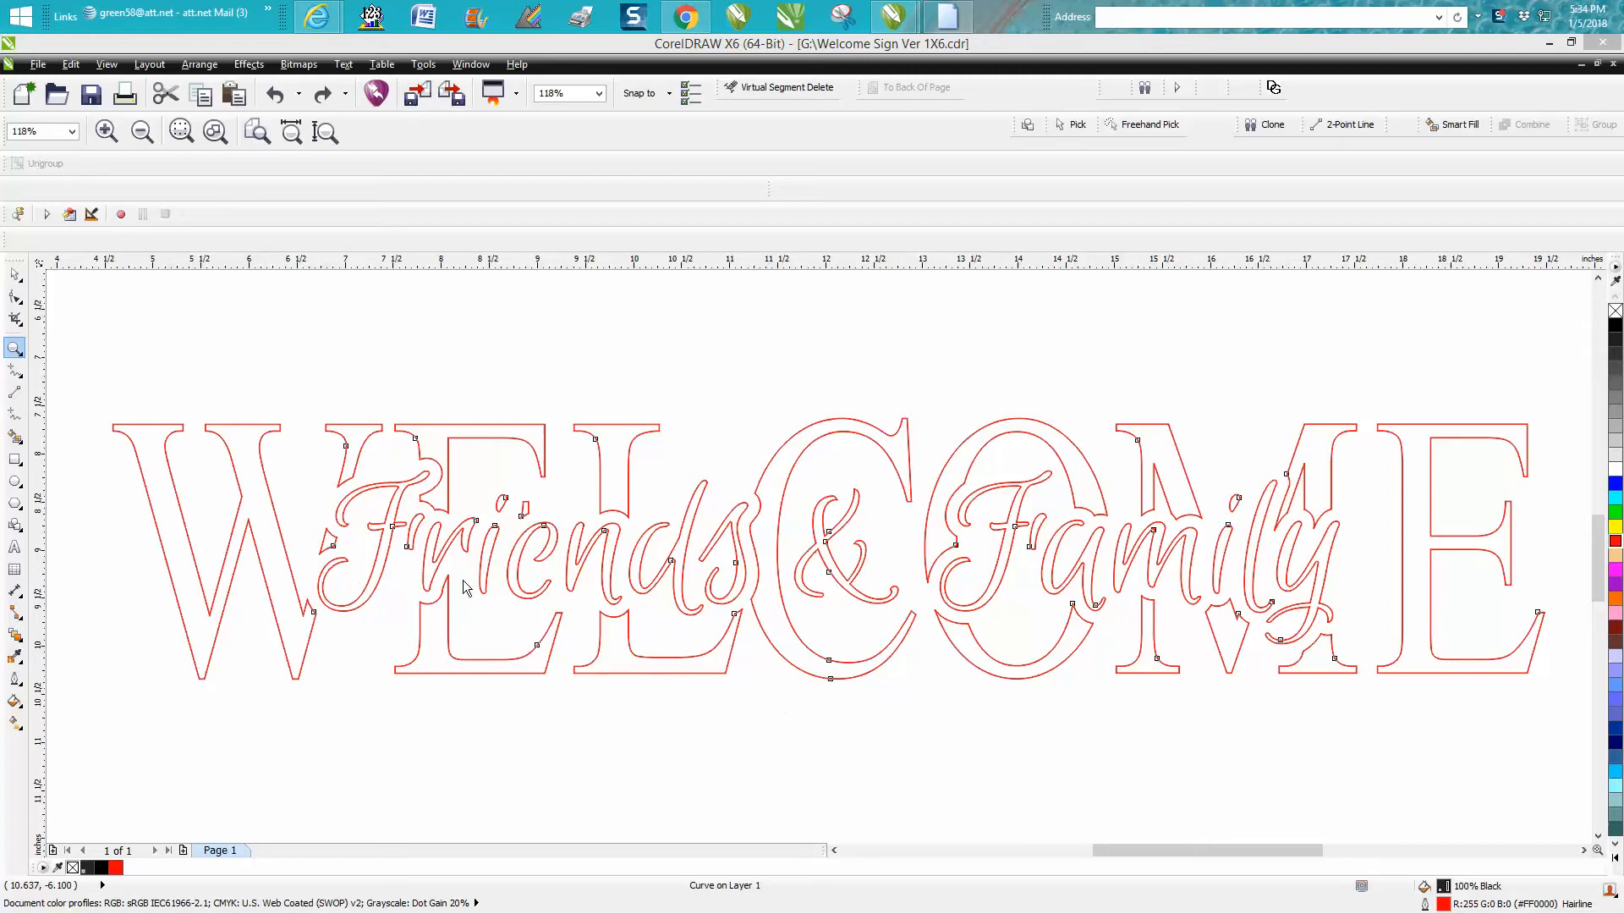
mouse_move(734, 692)
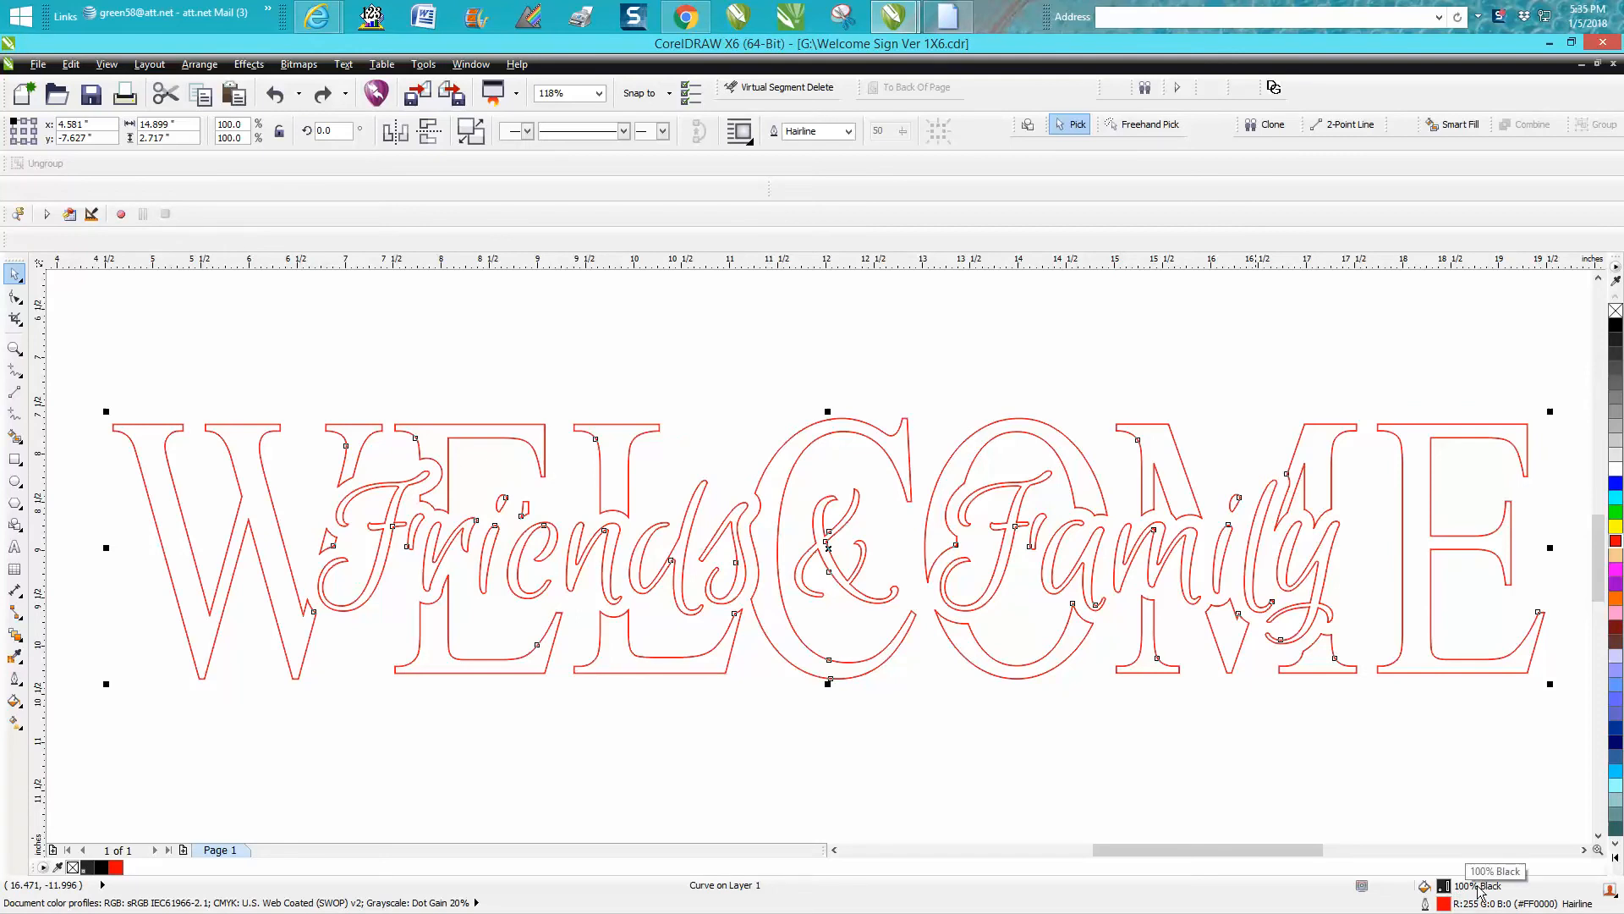
mouse_move(198, 439)
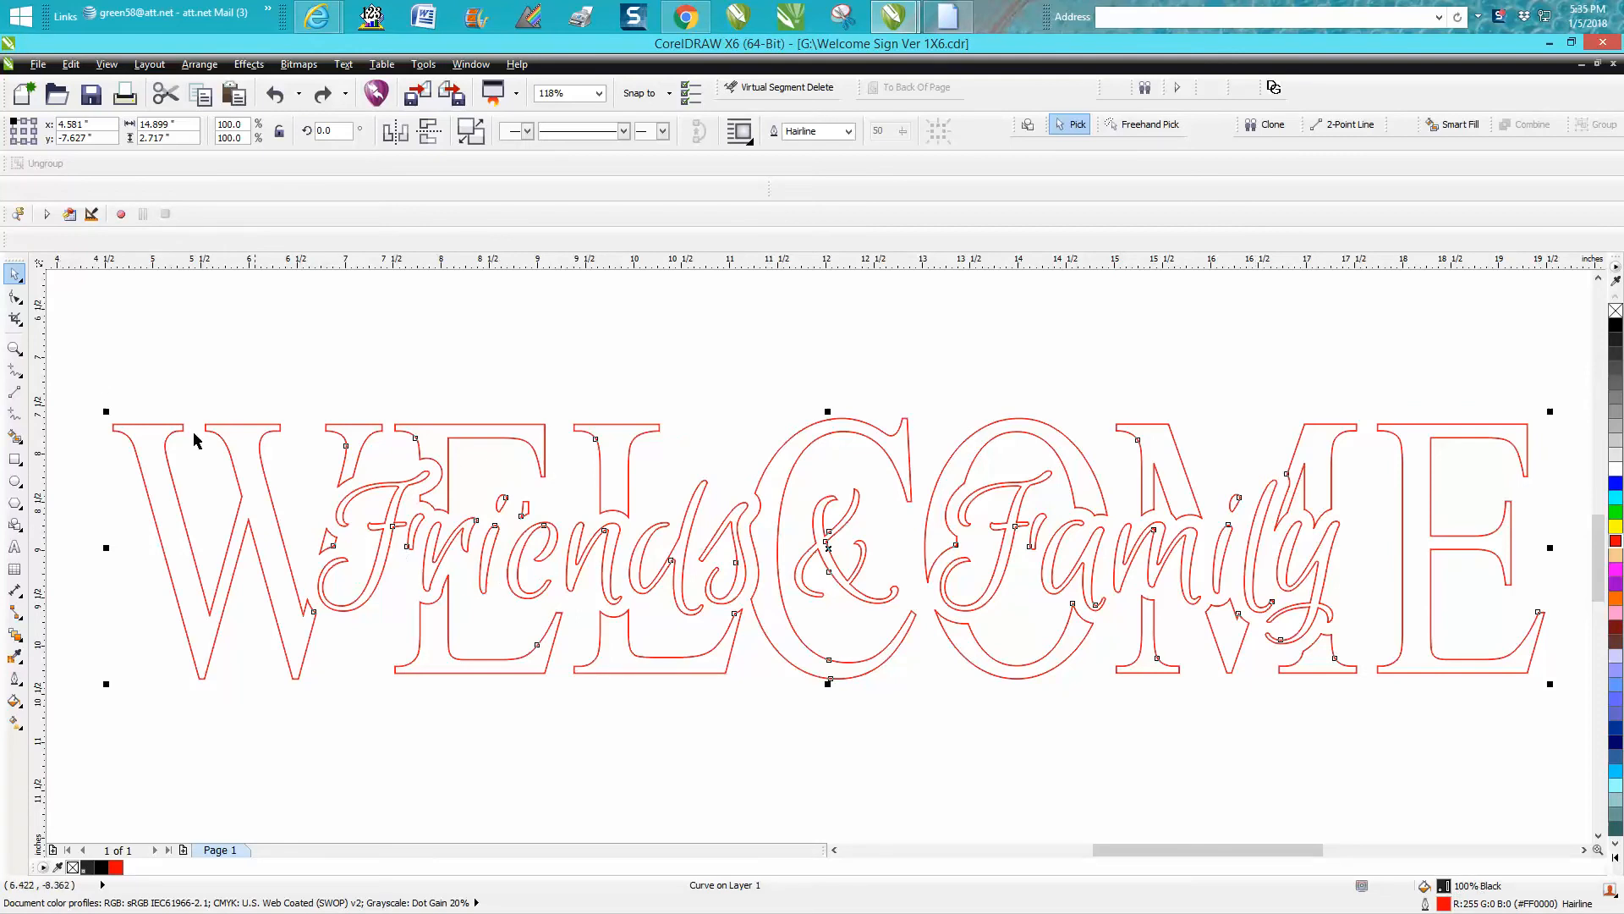
left_click(14, 348)
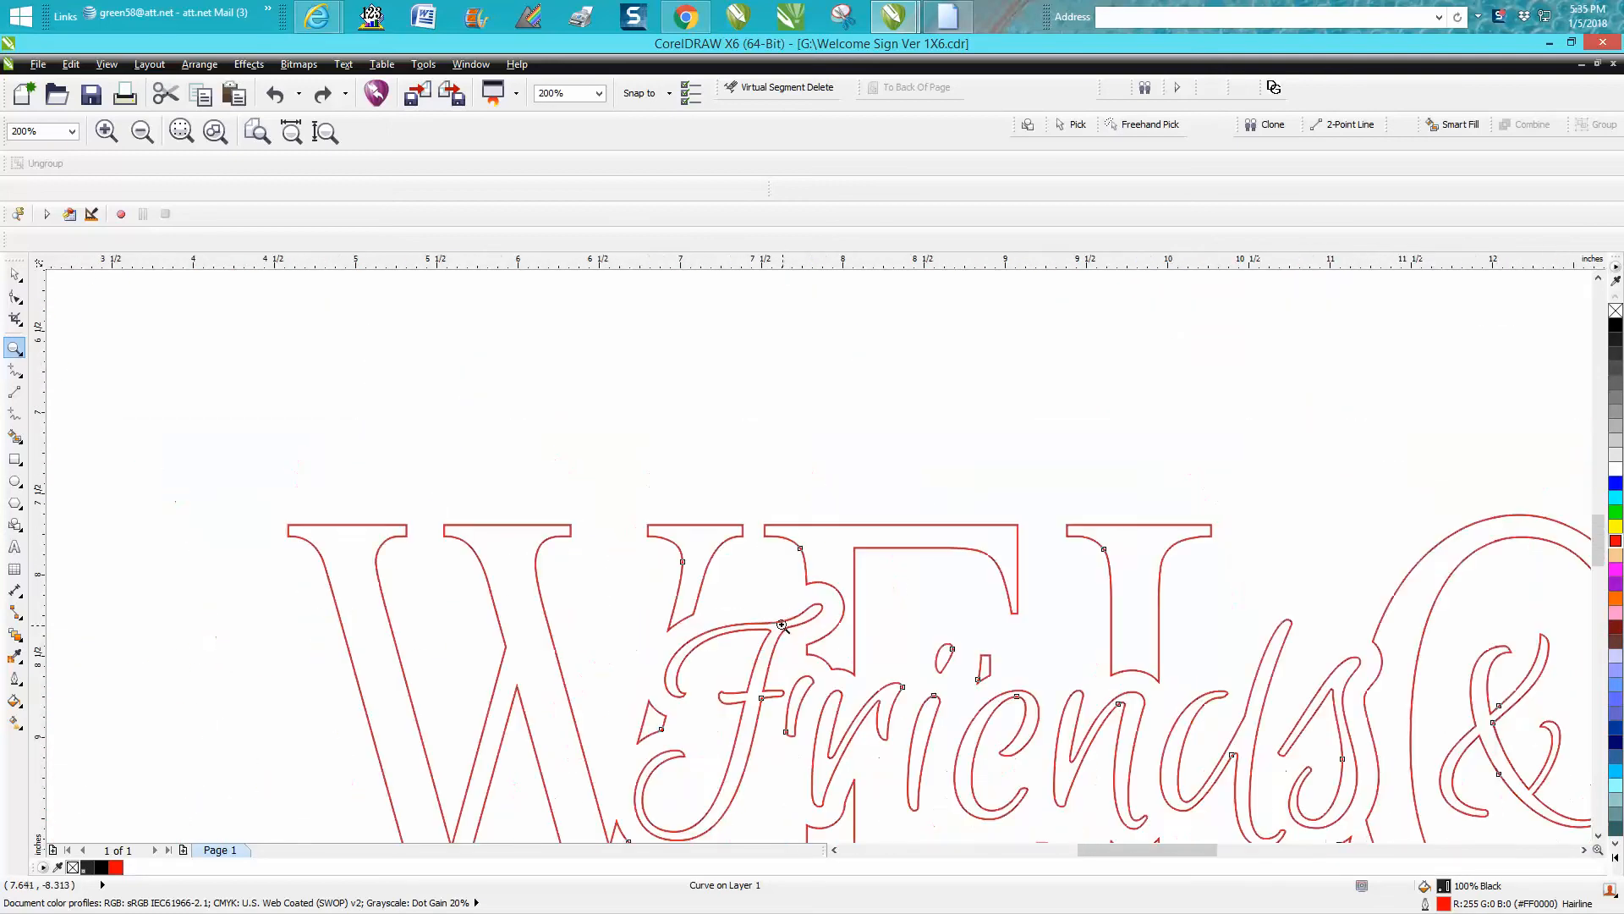
left_click(142, 132)
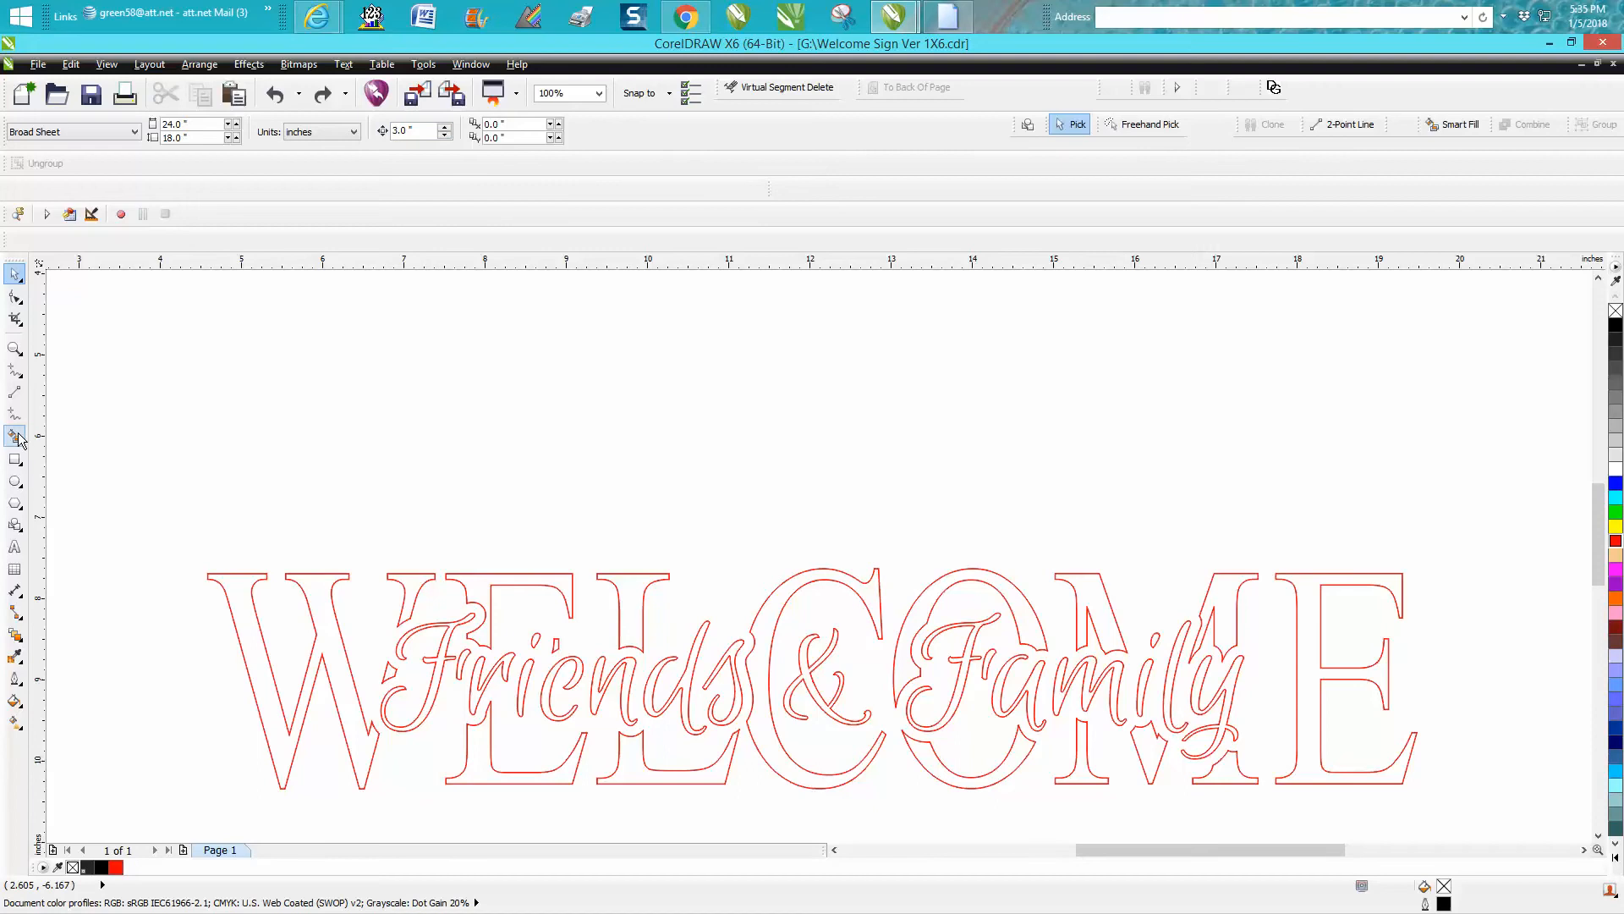
Smart Fill each enclosed letter area of WELCOME Friends & Family into black filled shapes
left_click(15, 435)
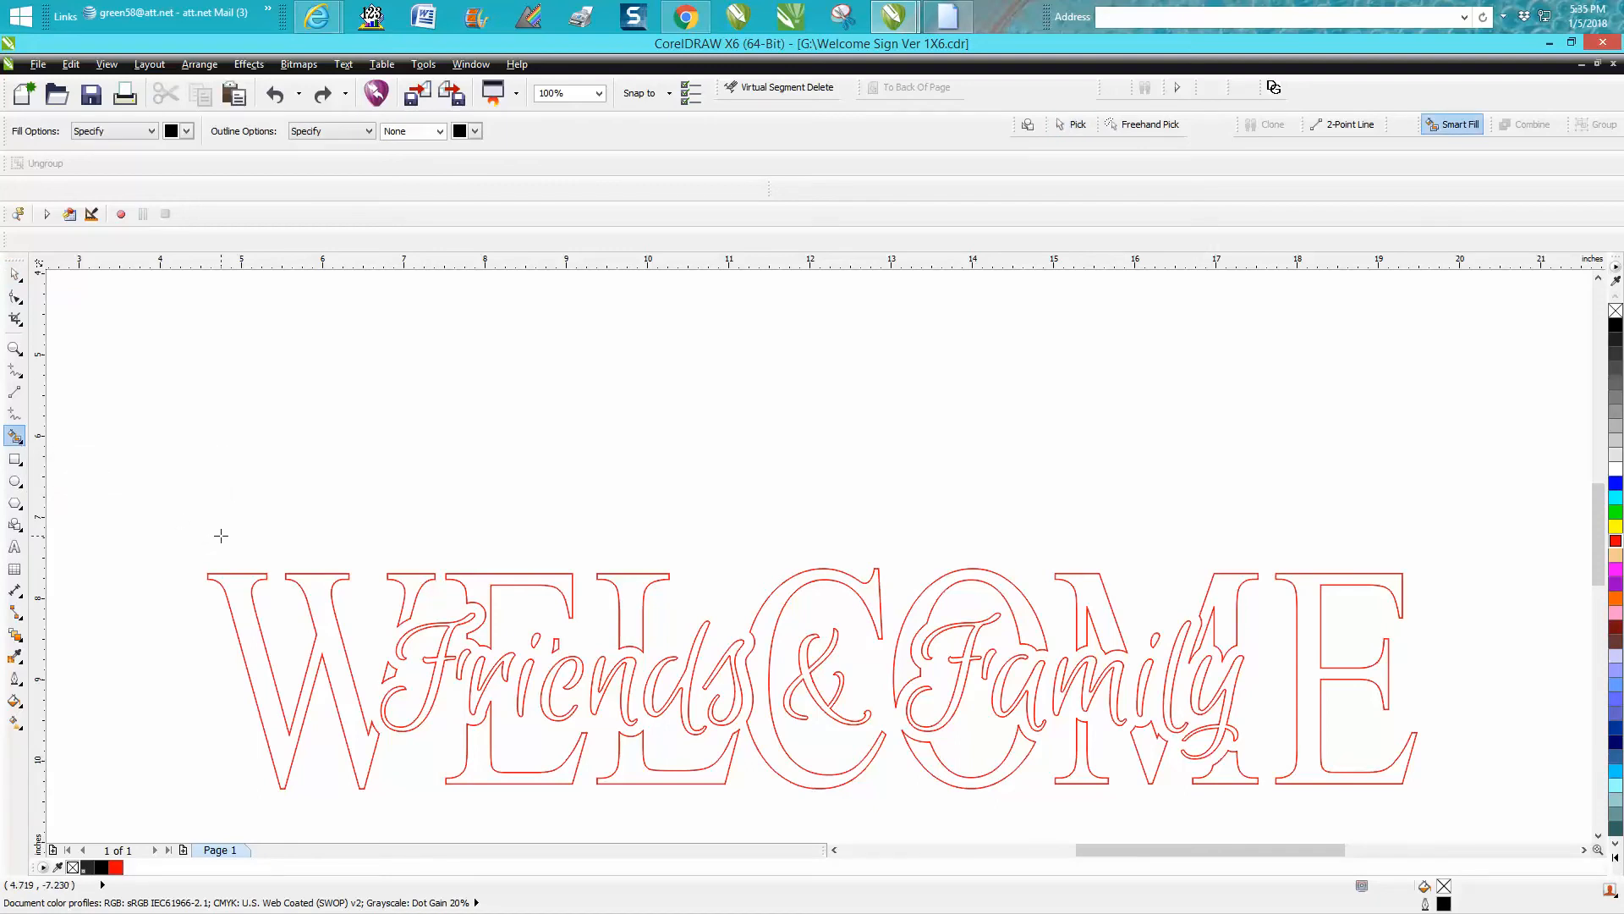
mouse_move(239, 587)
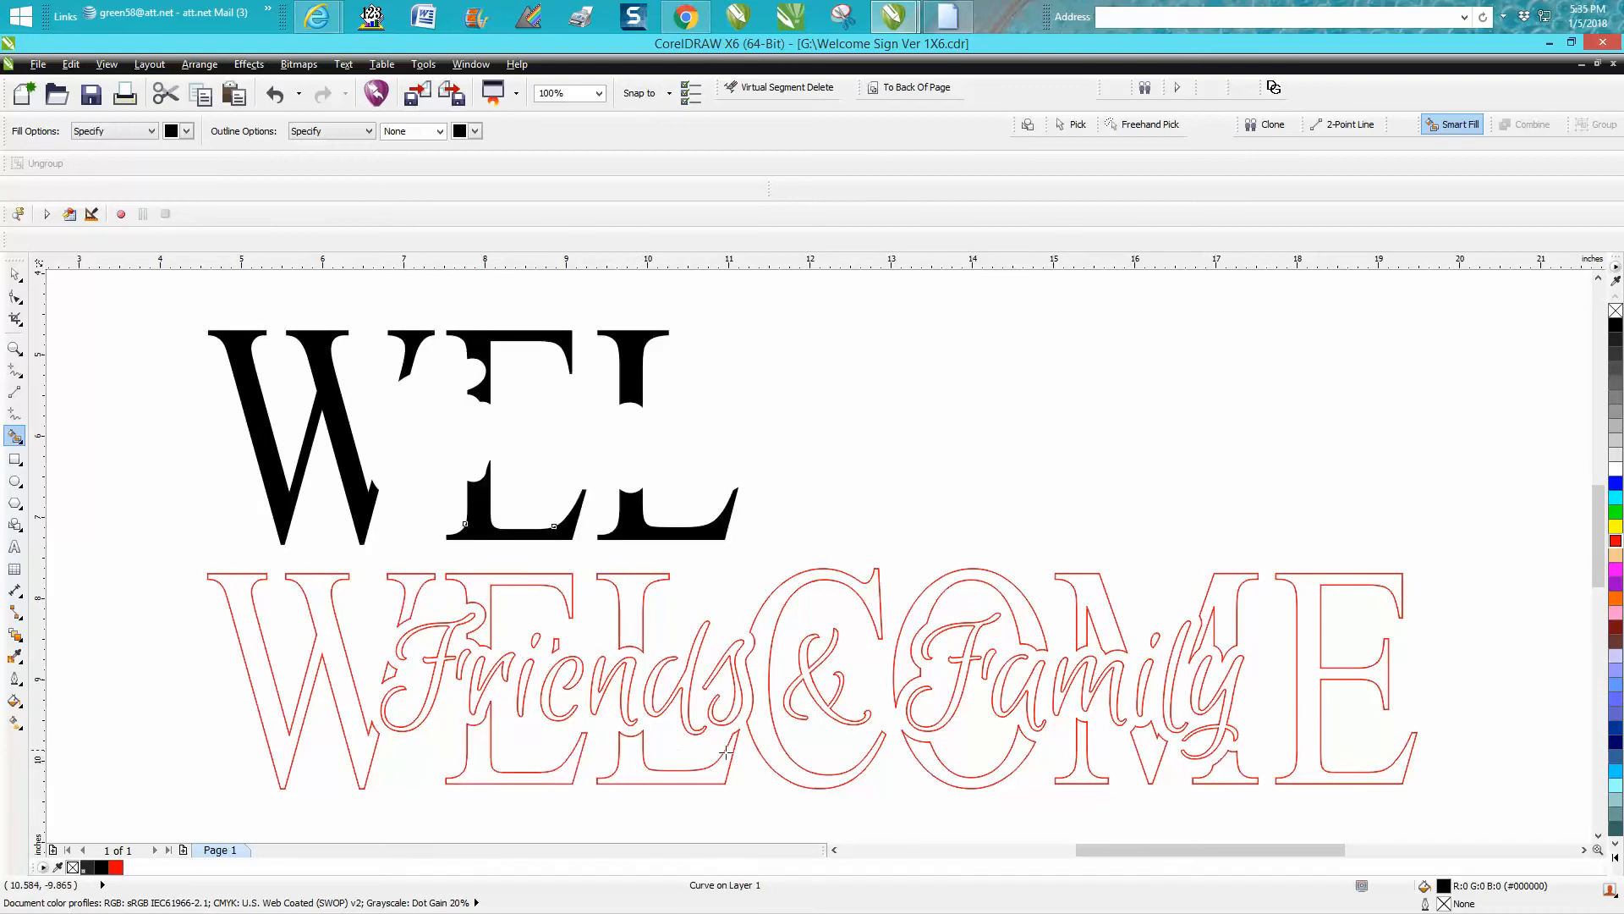
left_click(969, 394)
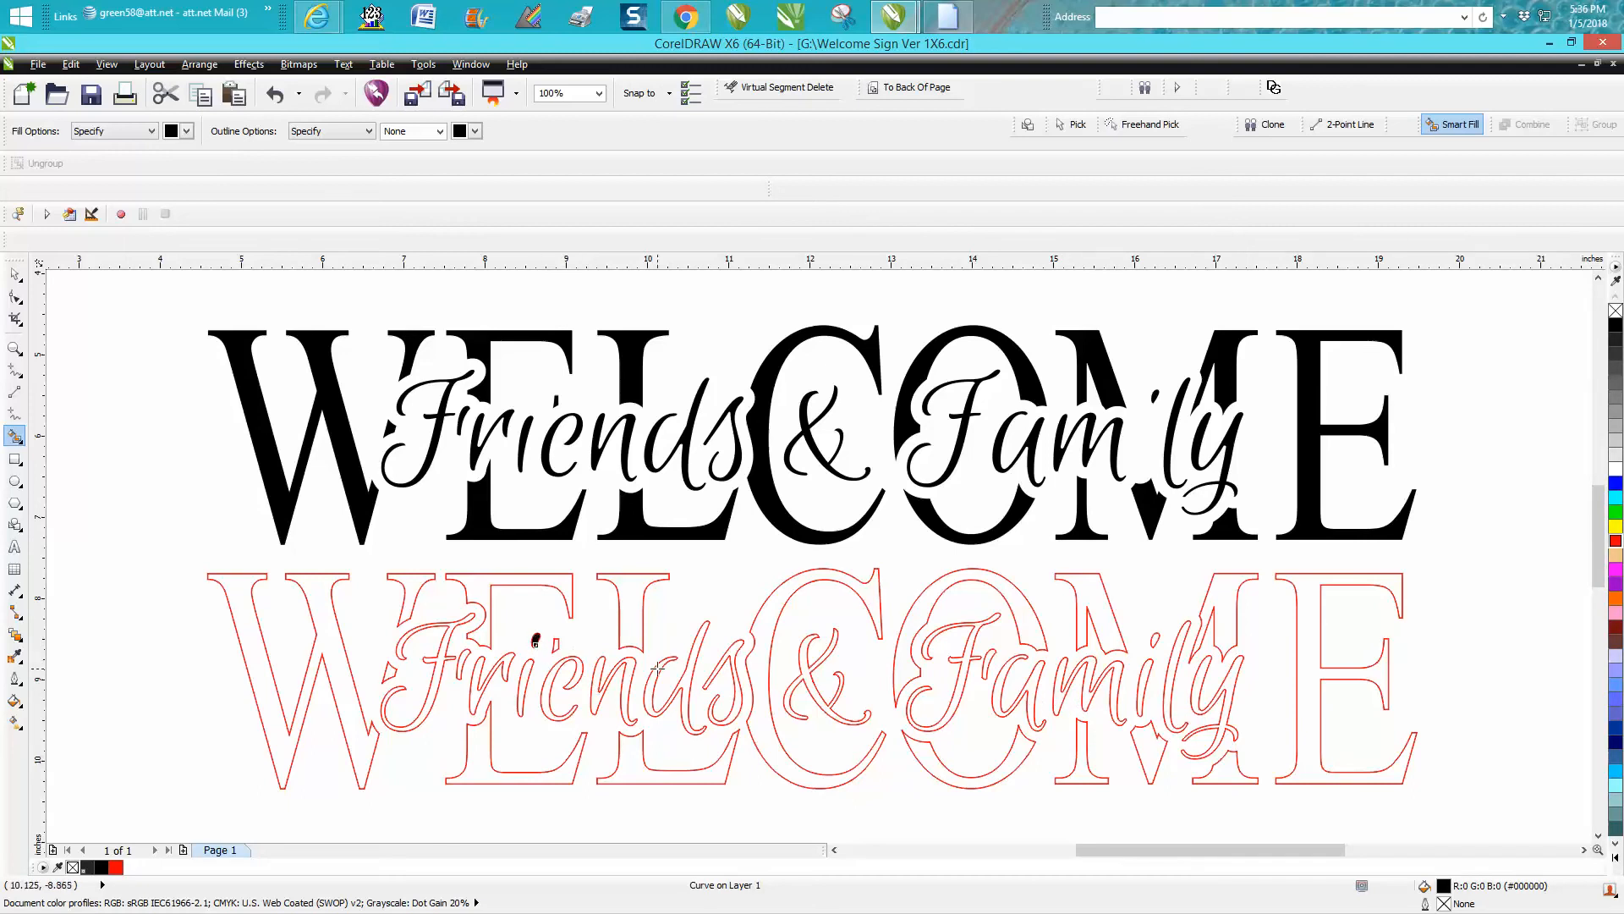
mouse_move(540, 585)
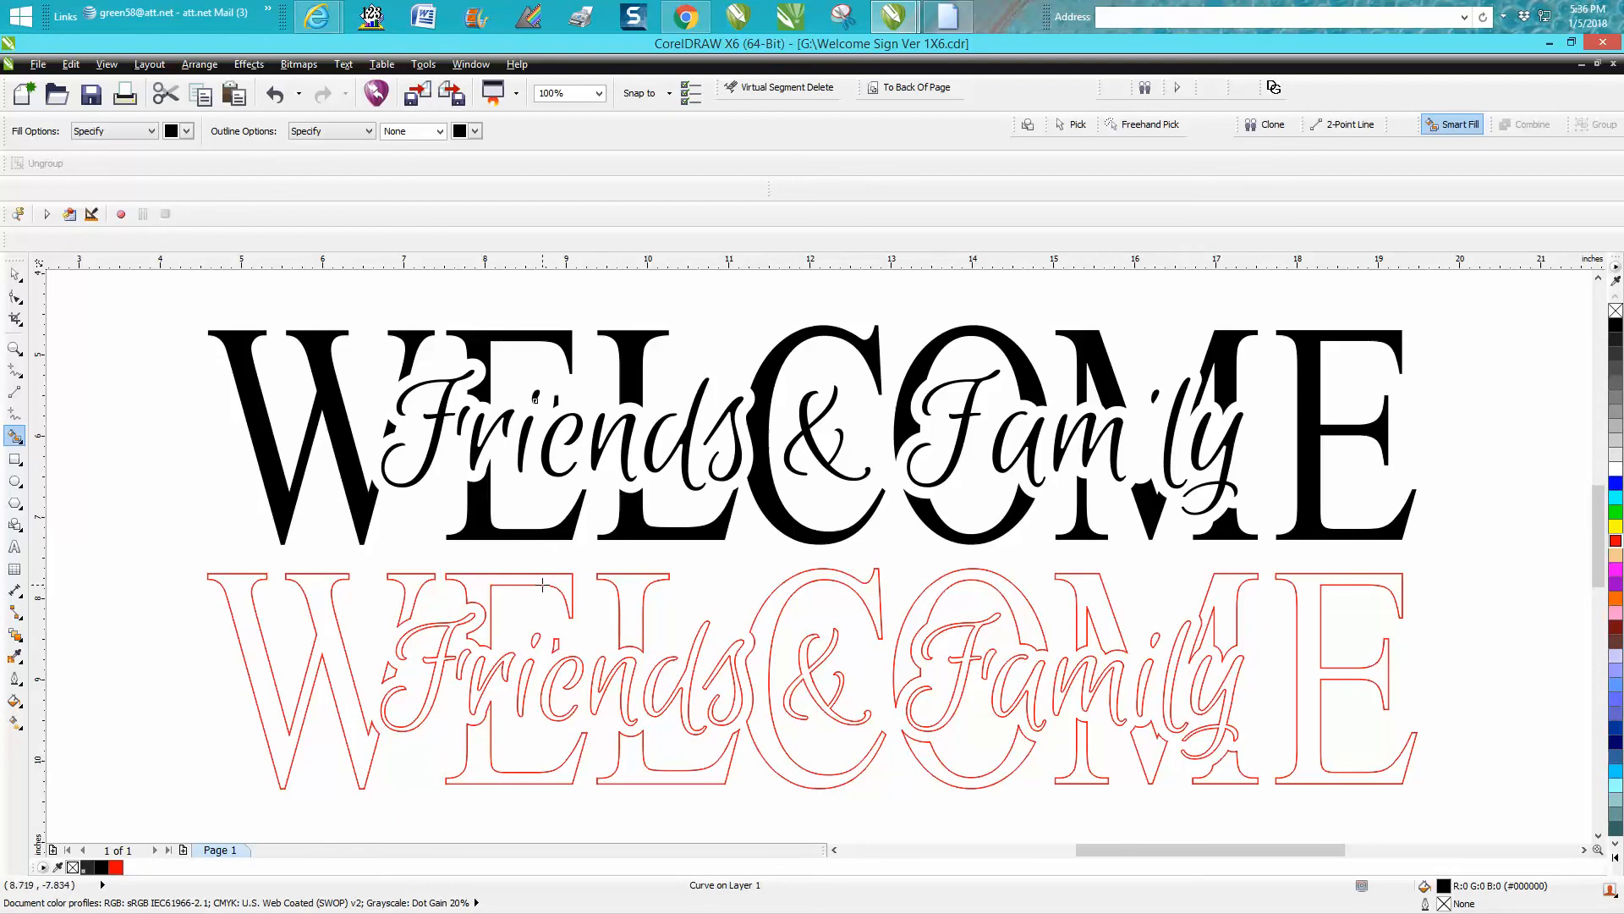
mouse_move(540, 584)
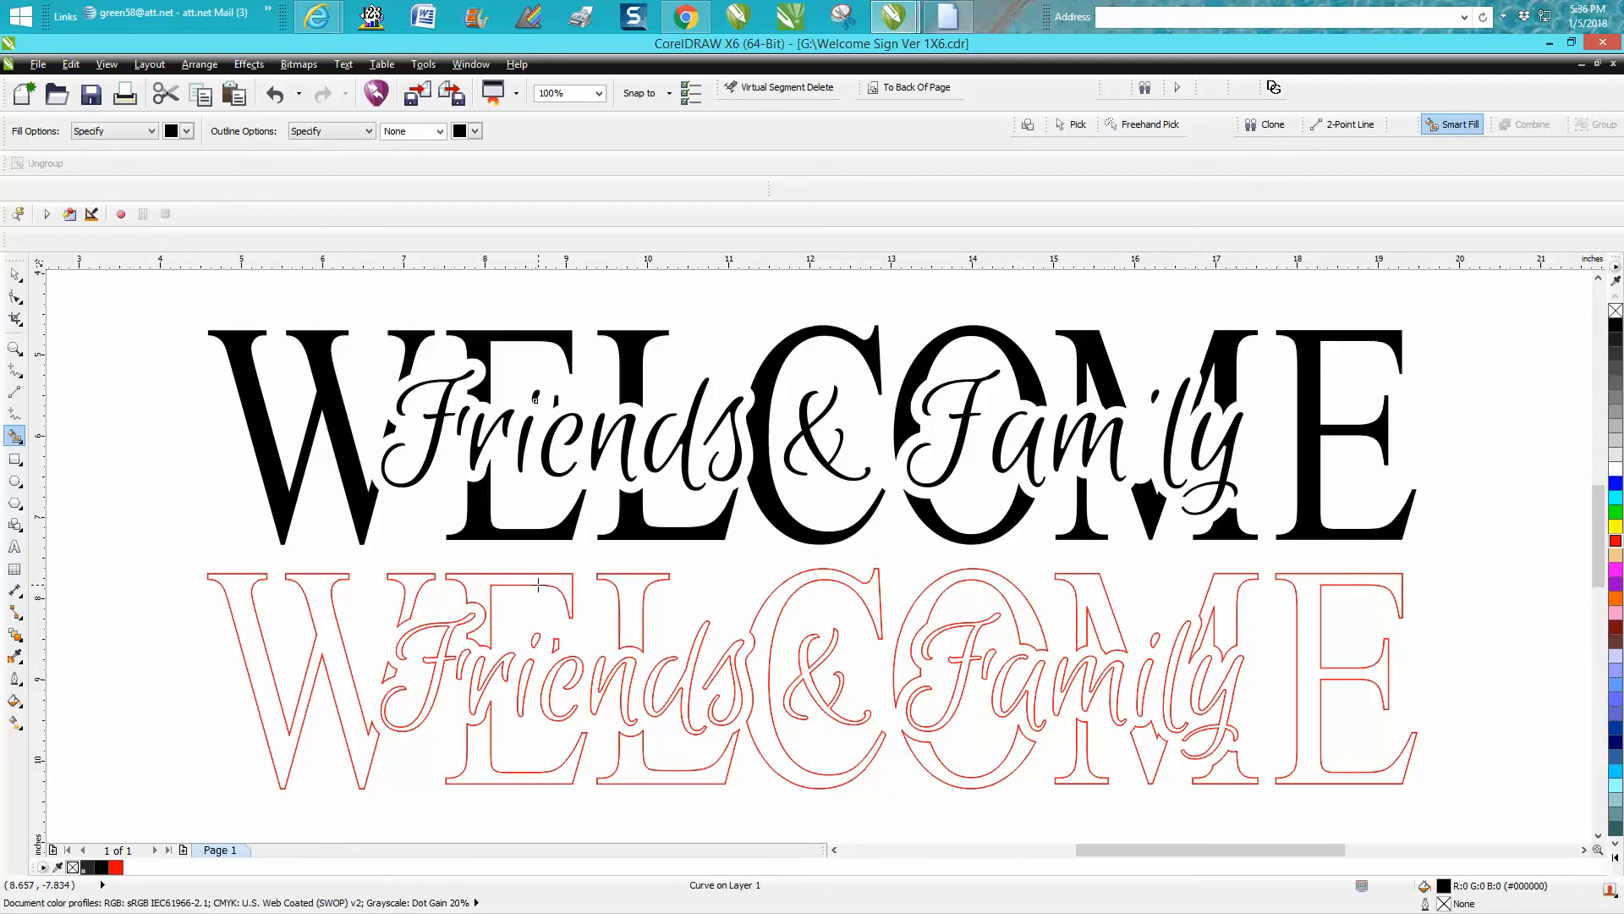
mouse_move(1108, 683)
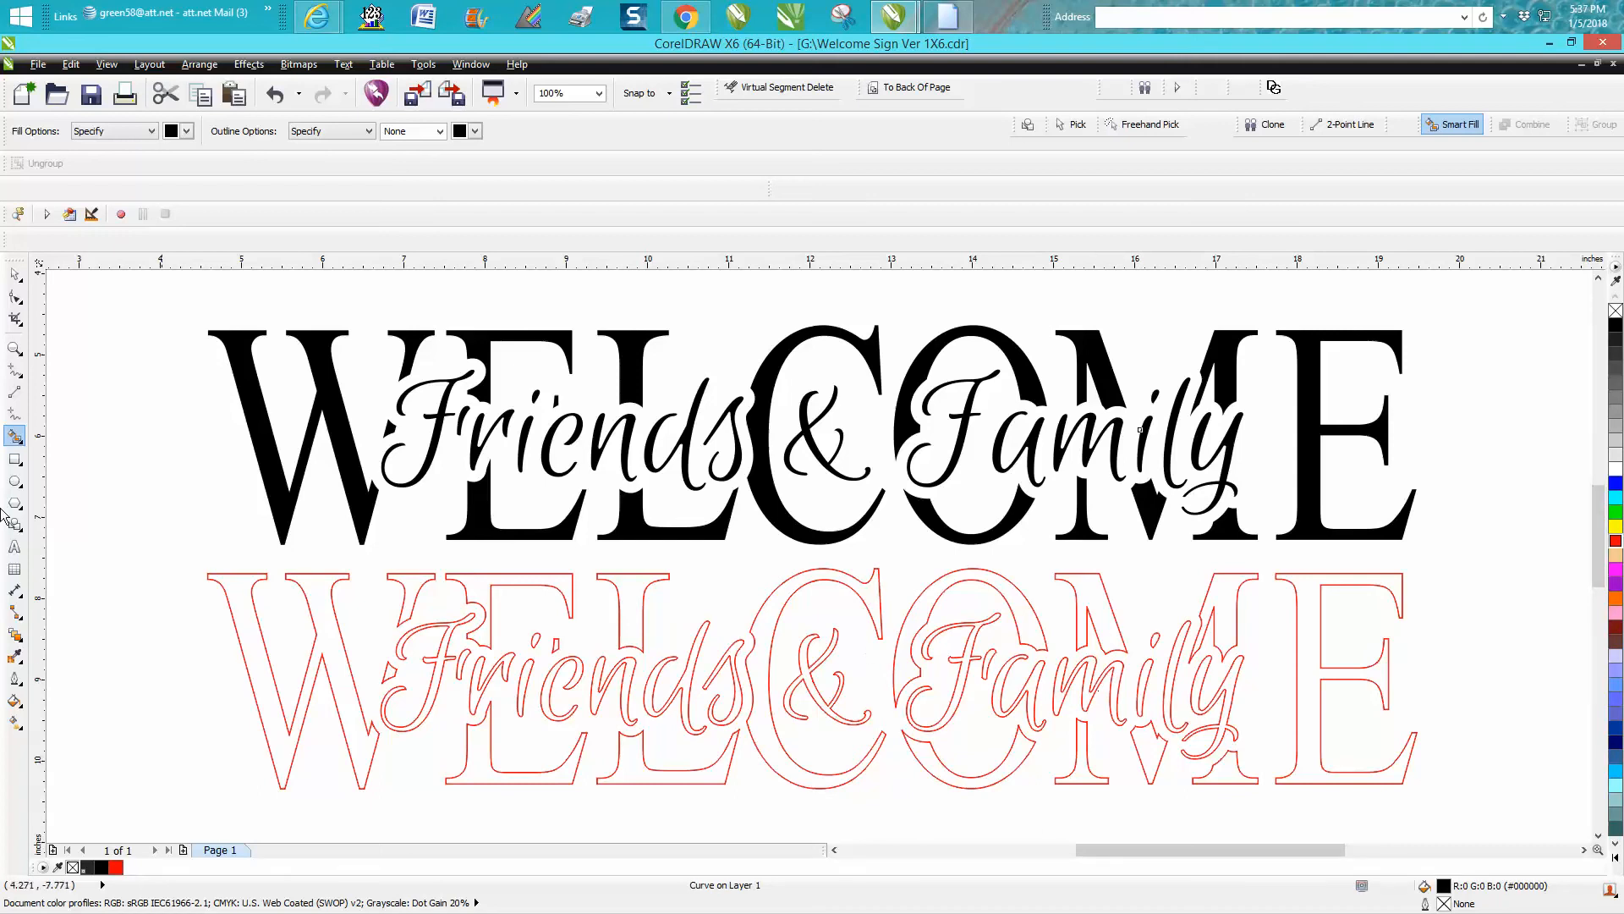
left_click(15, 272)
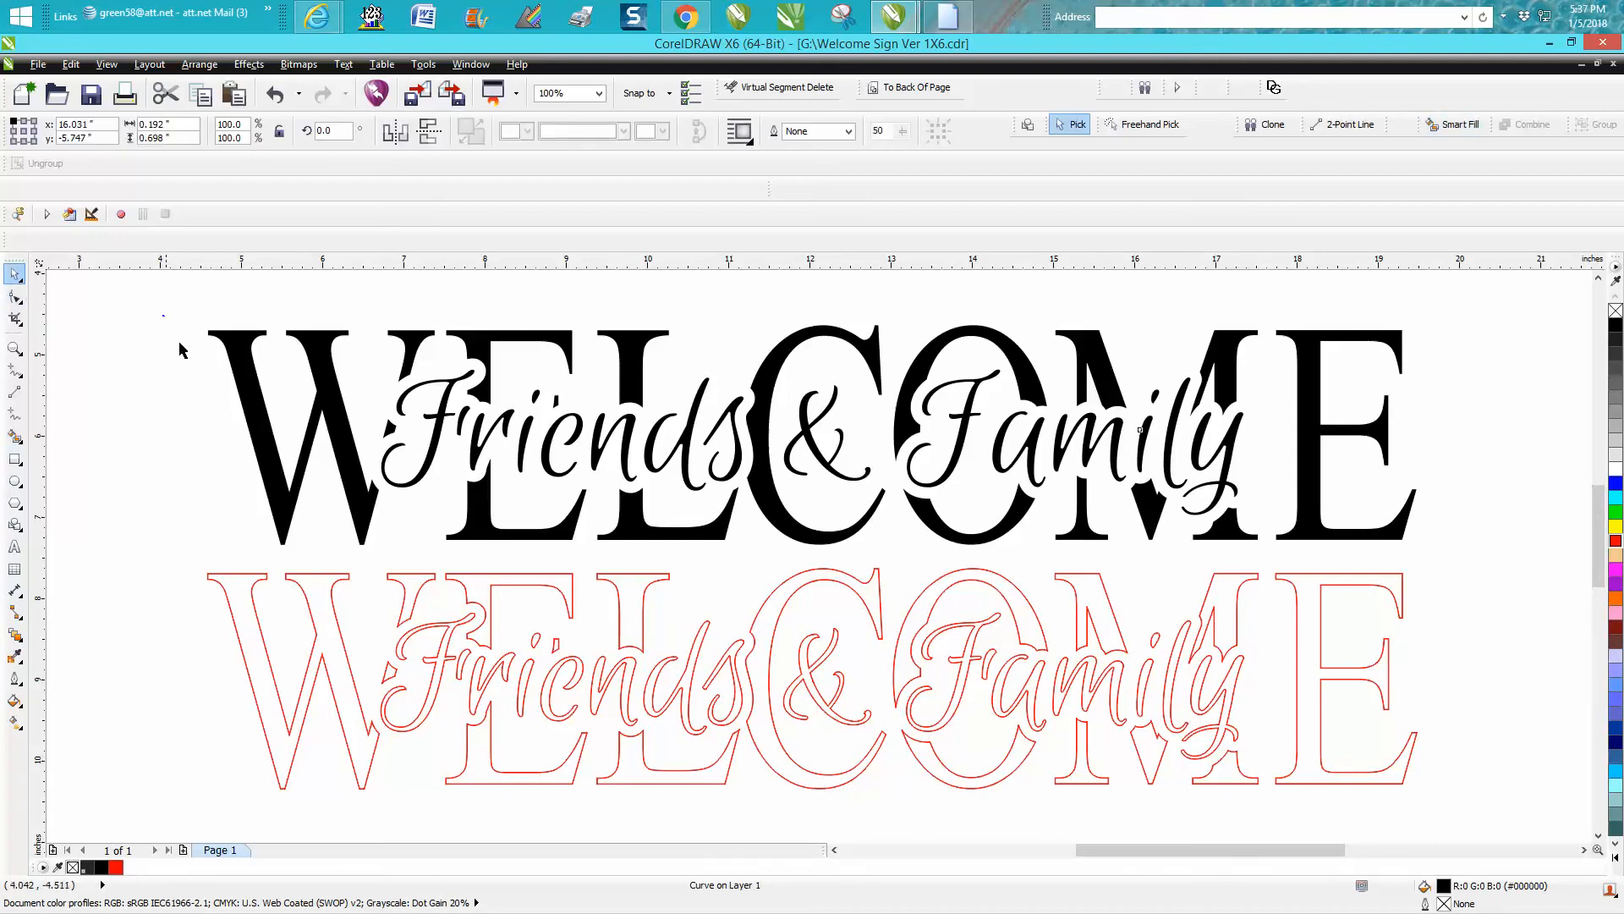
Give the 34 new lettering shapes no fill and a red hairline outline
left_click(788, 435)
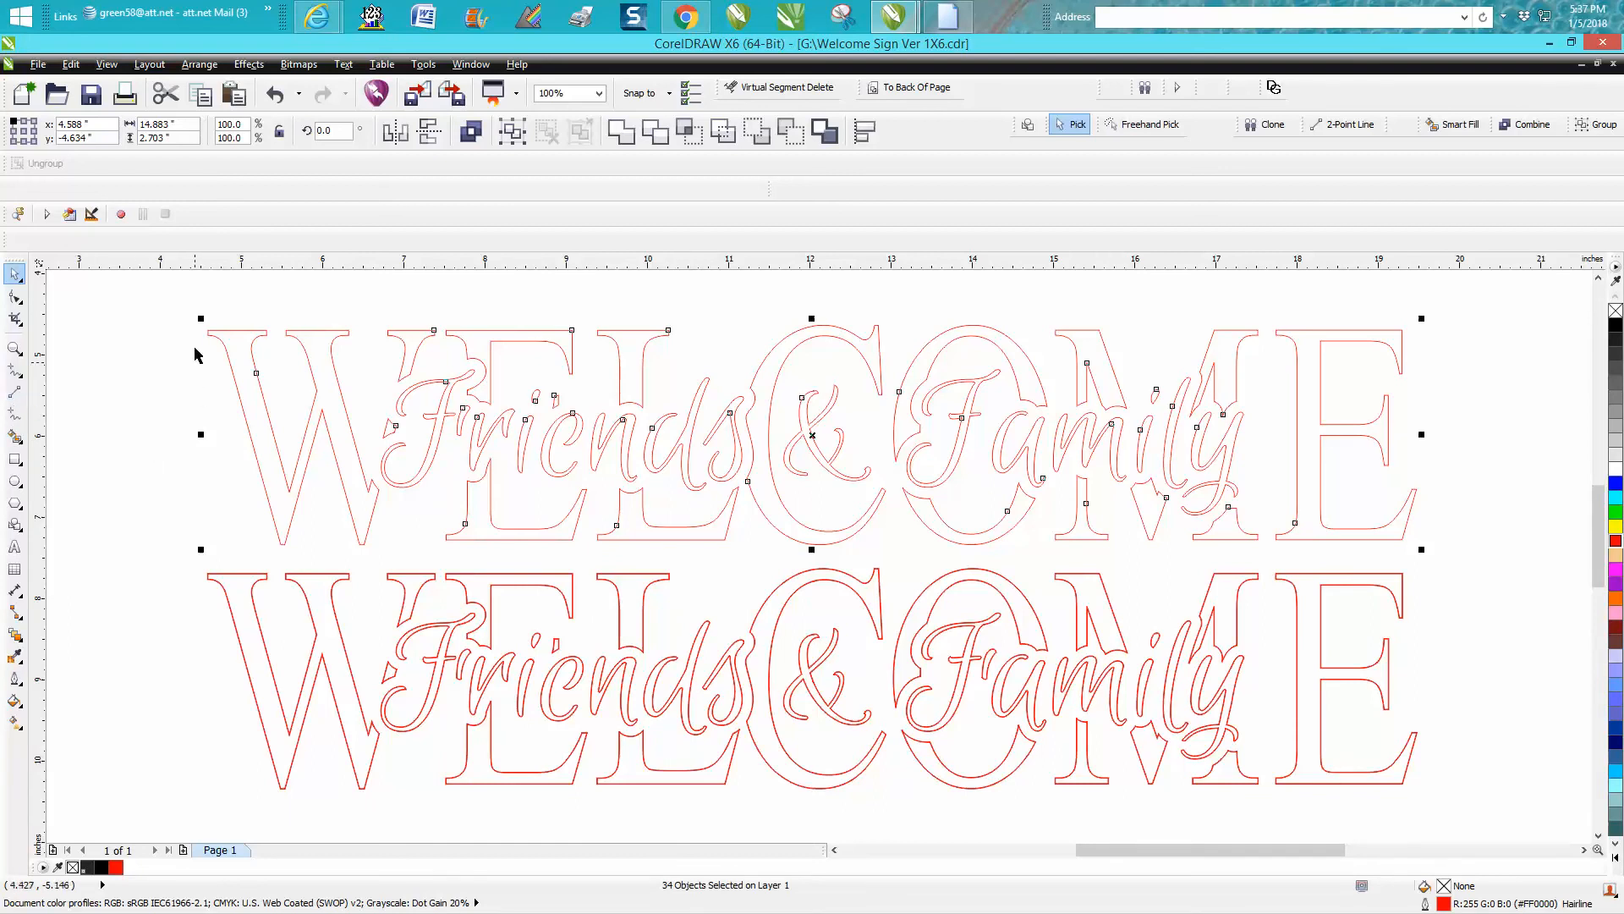
mouse_move(811, 434)
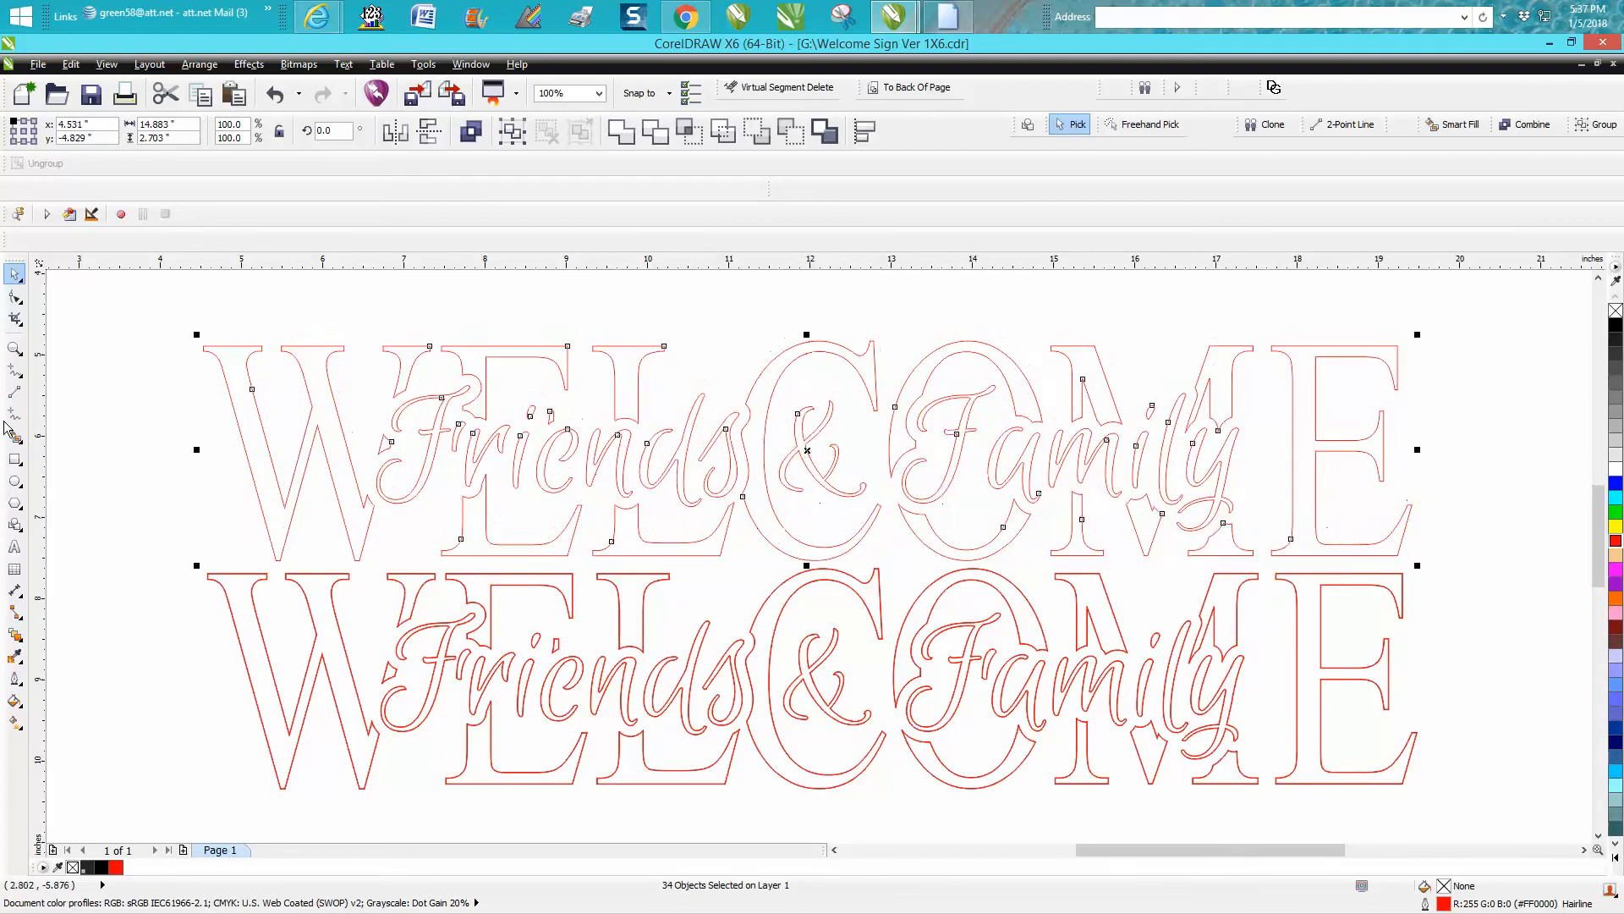
left_click(14, 347)
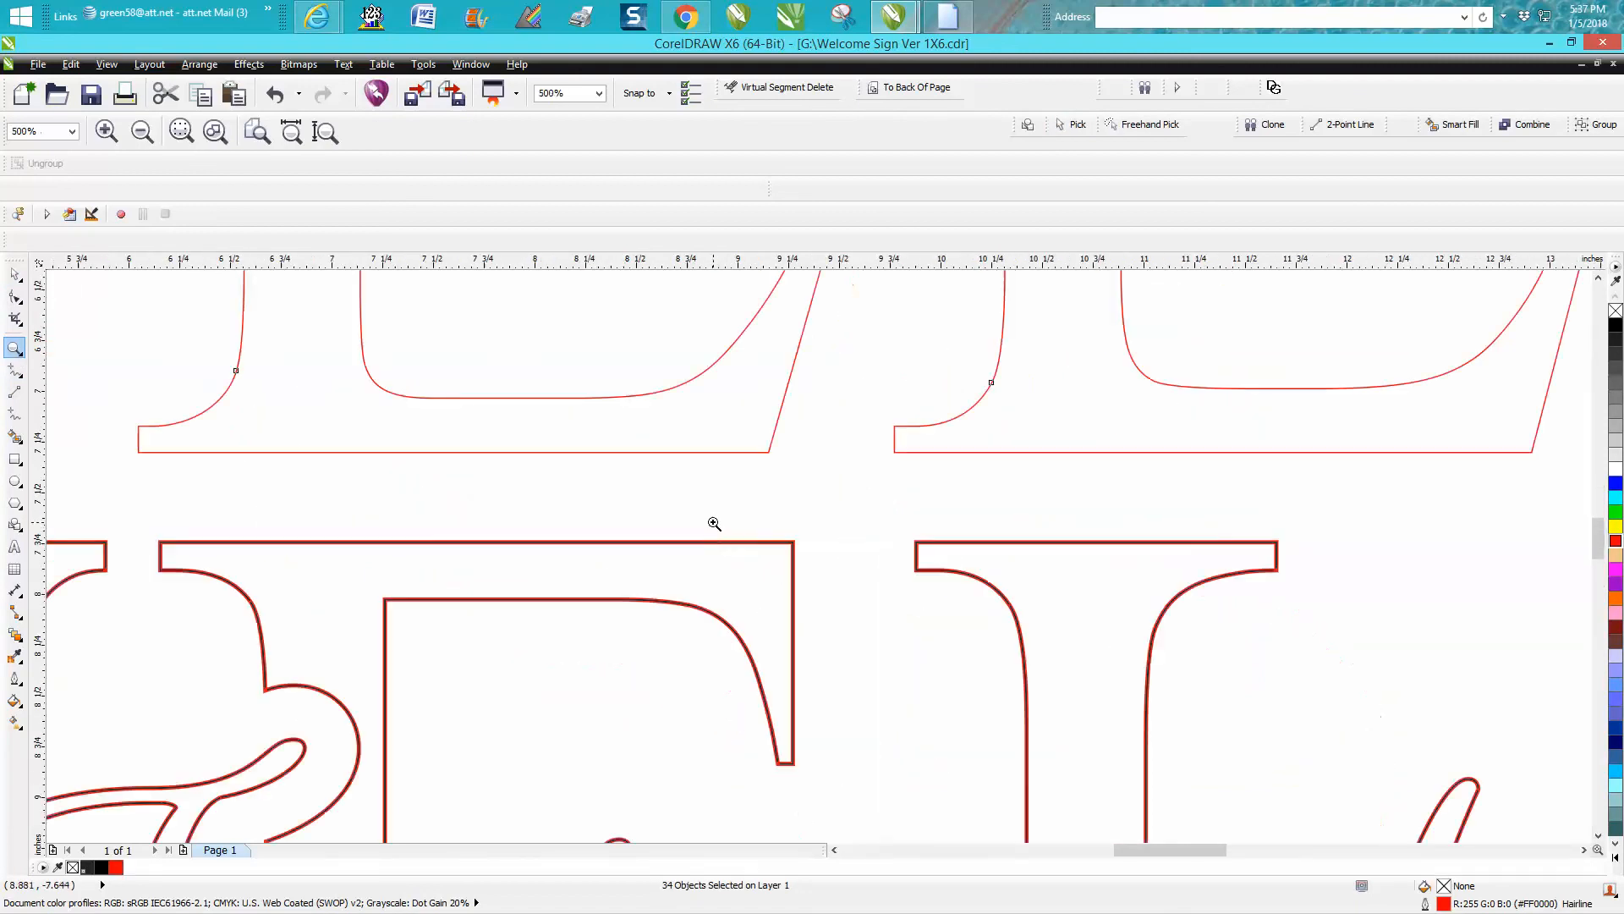
Zoom in on the letters to compare the outline thickness of both versions
left_click(215, 132)
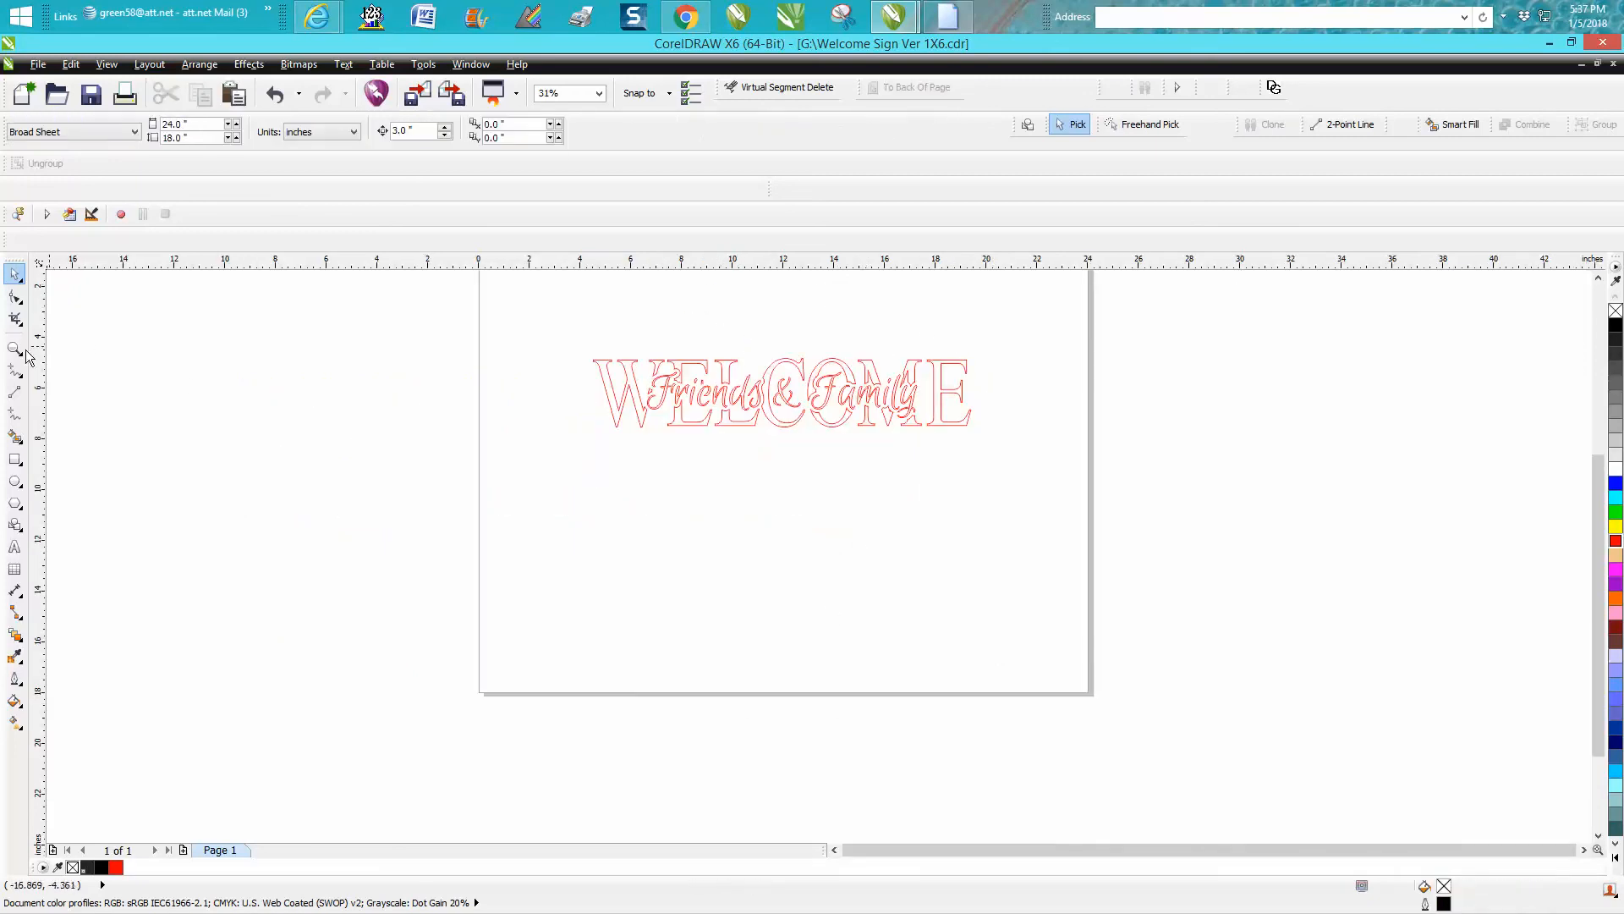
left_click(15, 349)
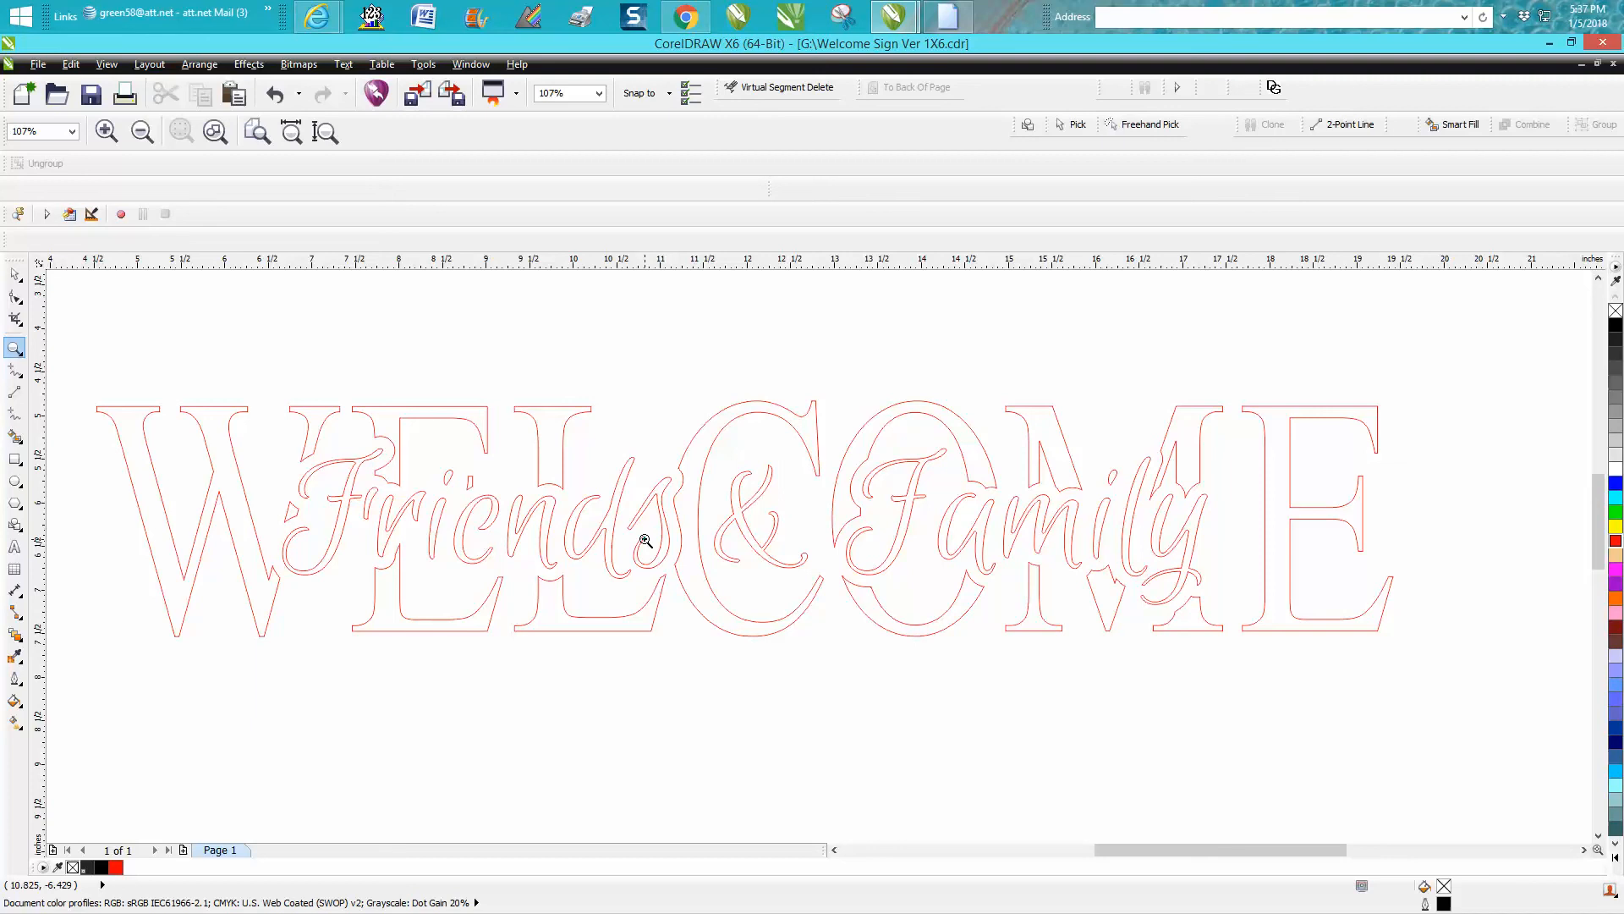
mouse_move(674, 458)
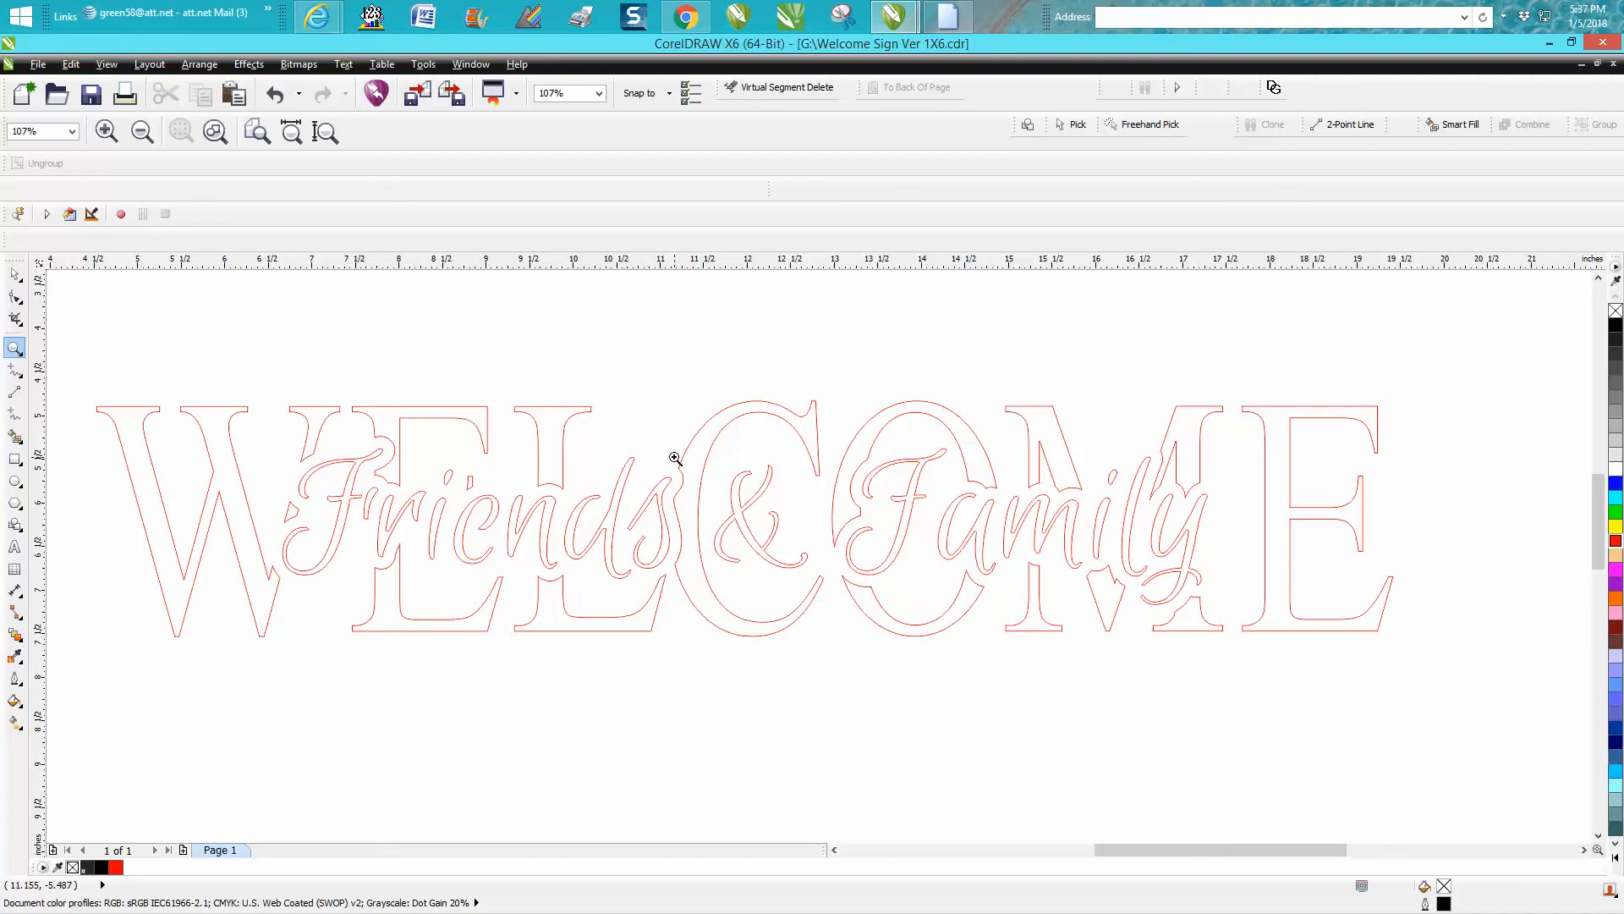